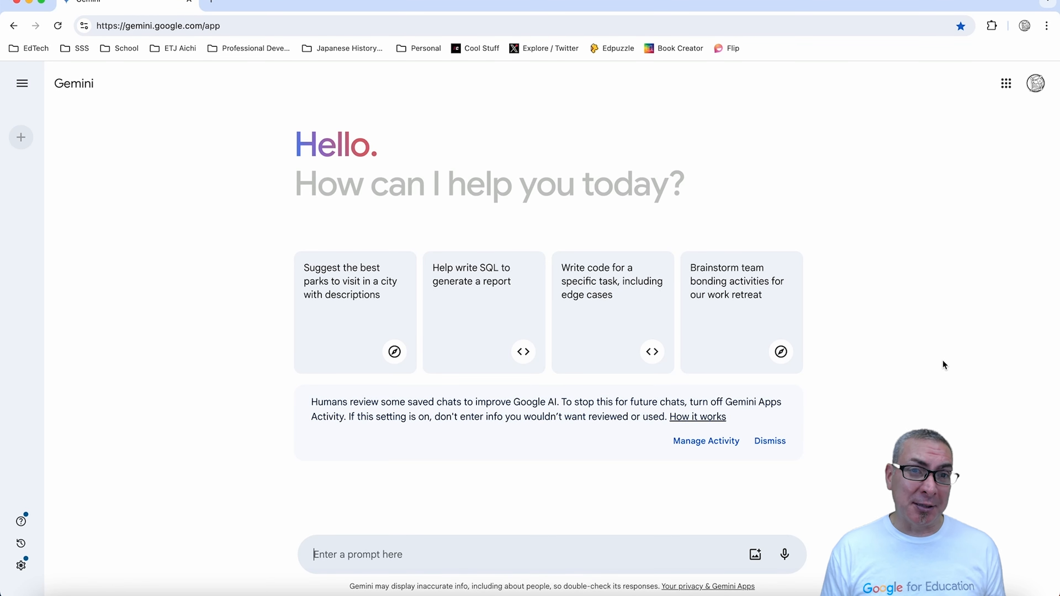
Draft a prompt asking for feedback on the 'Revolutions of 1848 in Europe' essay's accuracy, communication, critical thinking and structure.
type("I have written this essay titled \"The Revolutions of 1848 in Europe: To what extent did the revolutions of 1848 affect people and societies in the short and long term?\". I would like feedback on the accuracy of knowledge of the topic, written communication, critical thinking, and essay structure.")
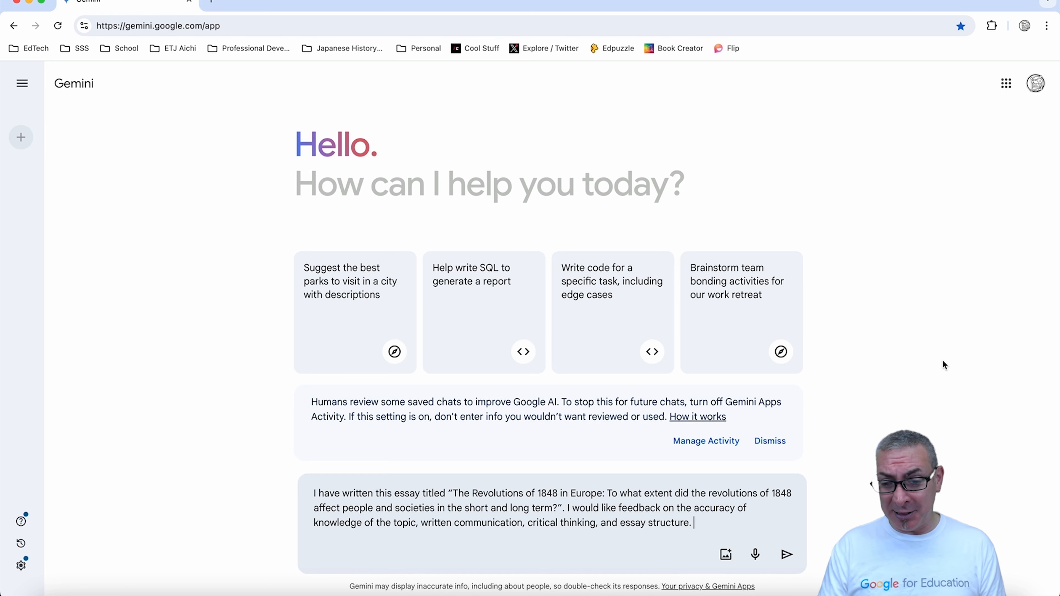
Send the feedback request and read Gemini's overall assessment and areas for improvement such as the thesis statement.
left_click(786, 554)
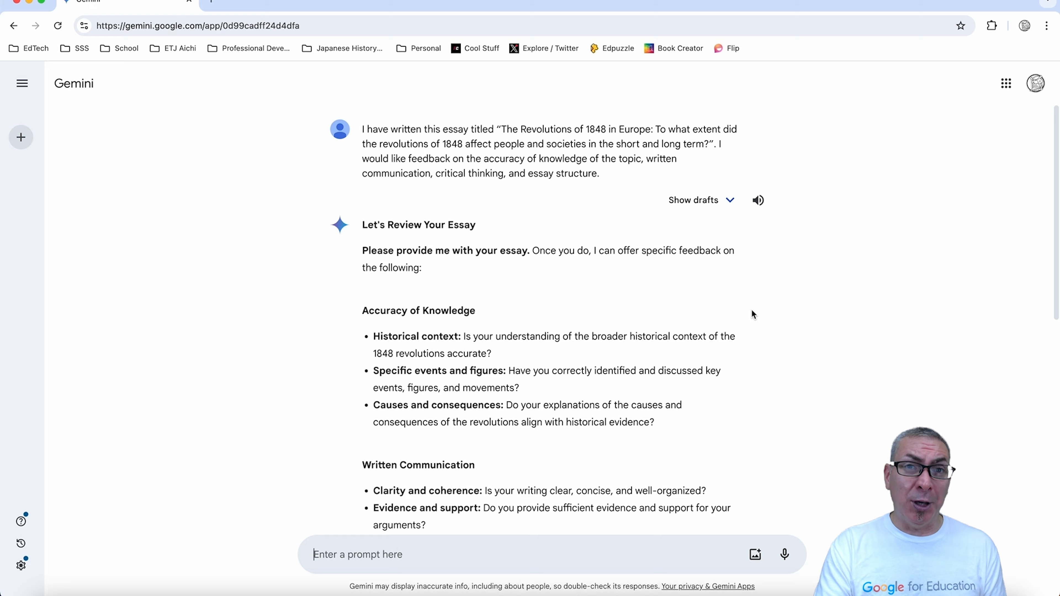
scroll("down", 3)
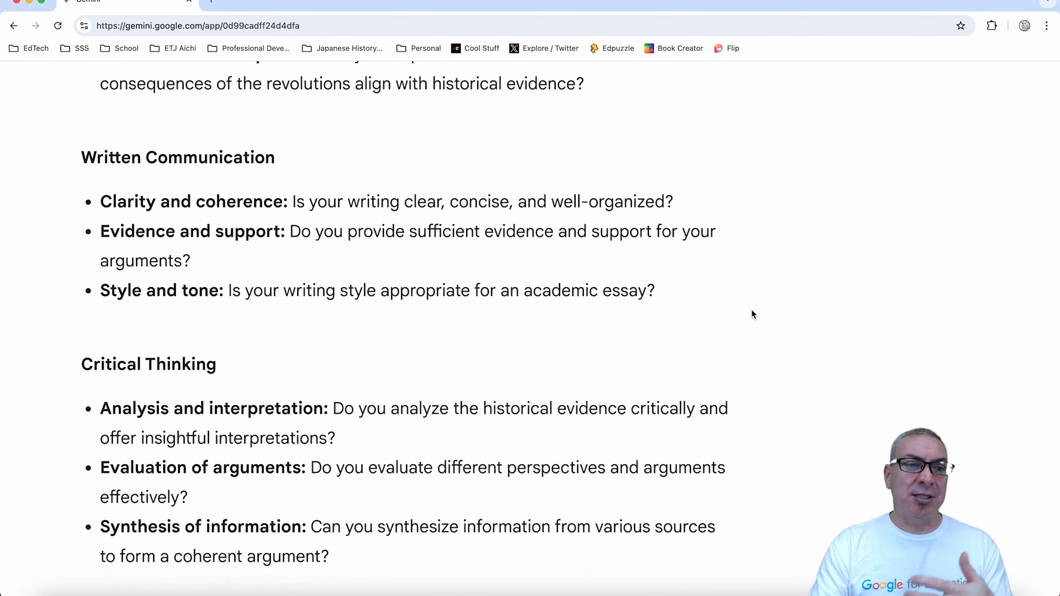
scroll("down", 3)
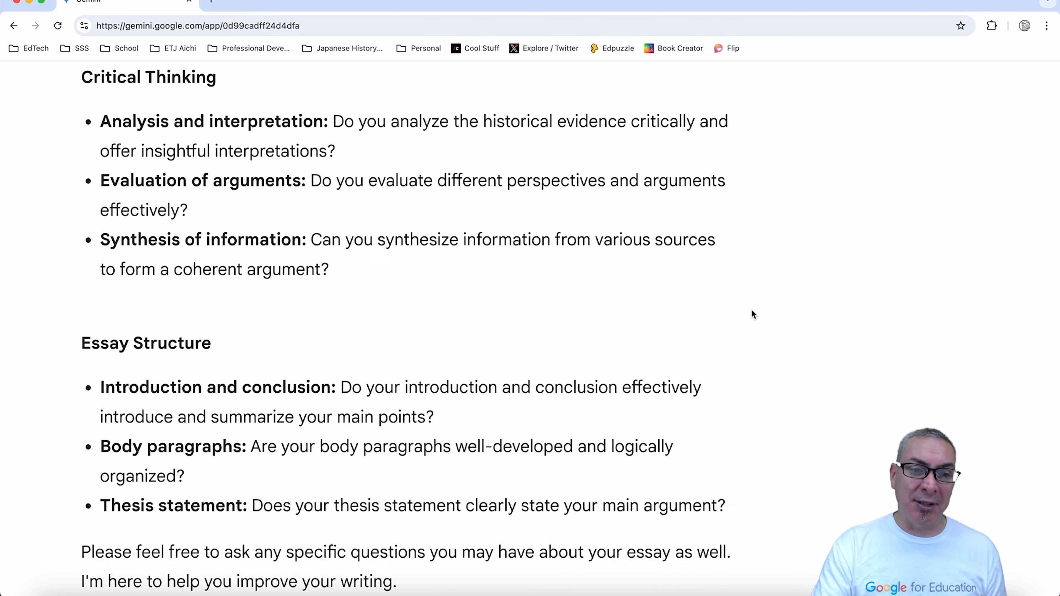
scroll("down", 3)
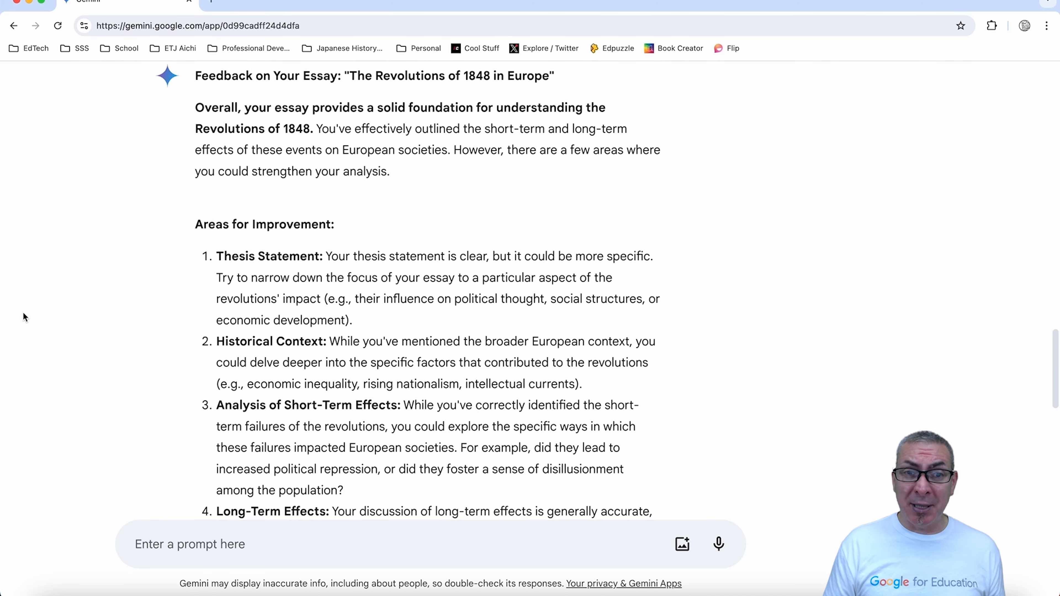
Scroll past the feedback to the rubric request with Criterion A, C and D descriptors.
scroll("down", 3)
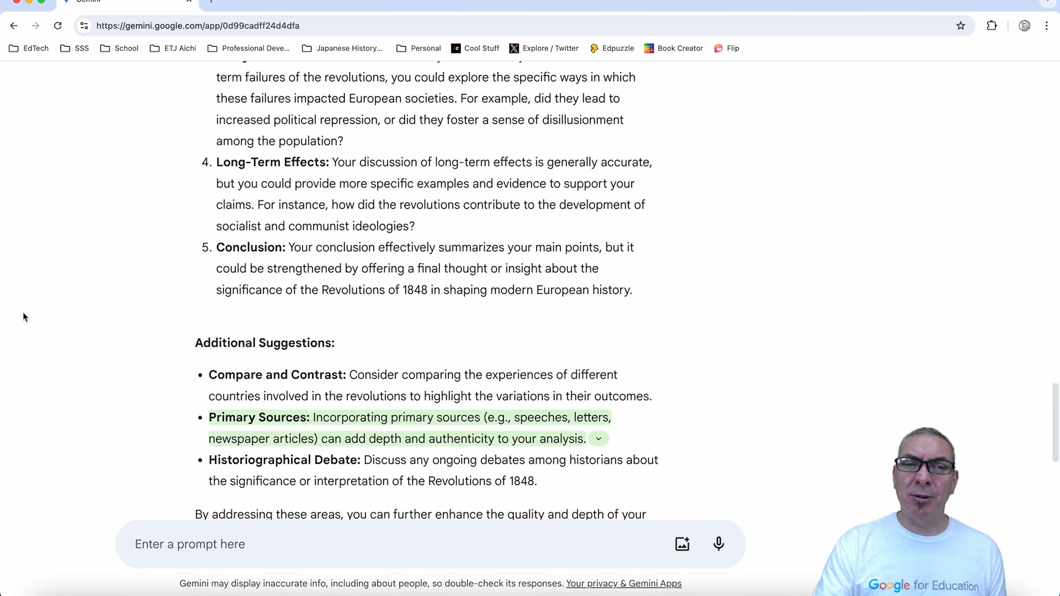
scroll("down", 3)
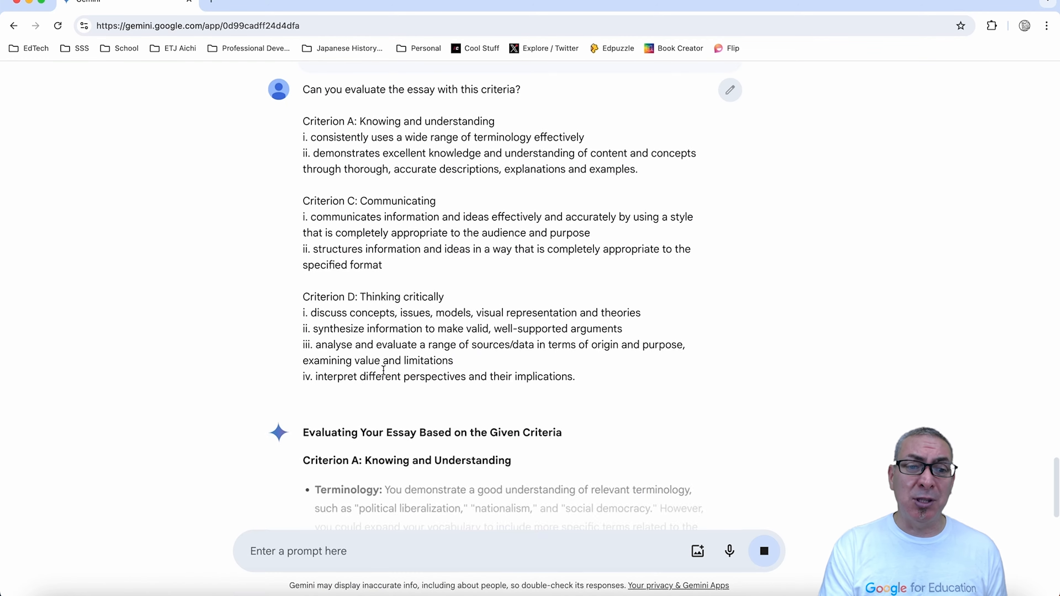
scroll("down", 3)
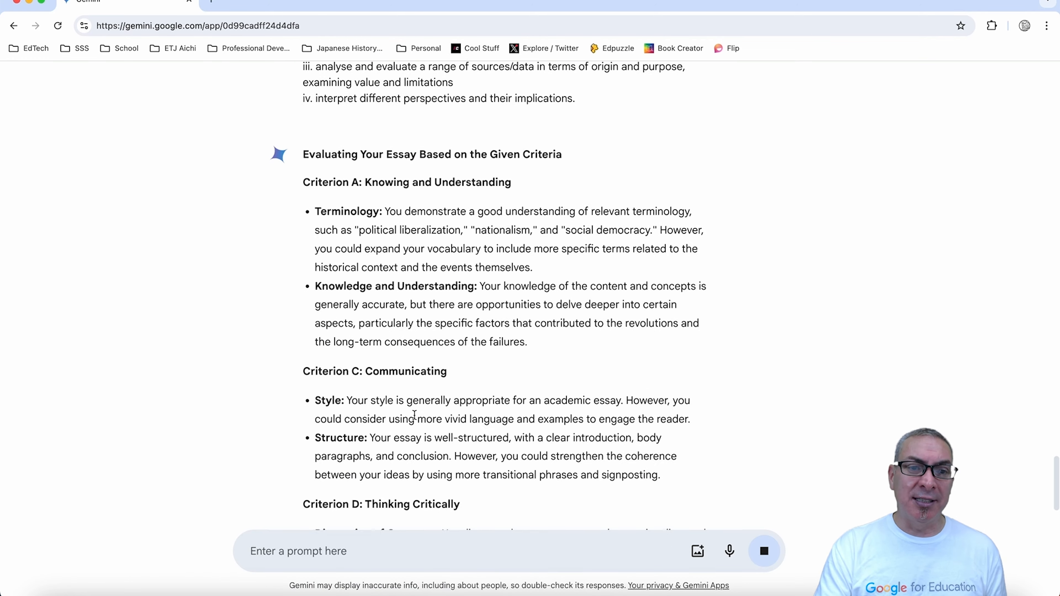
scroll("down", 3)
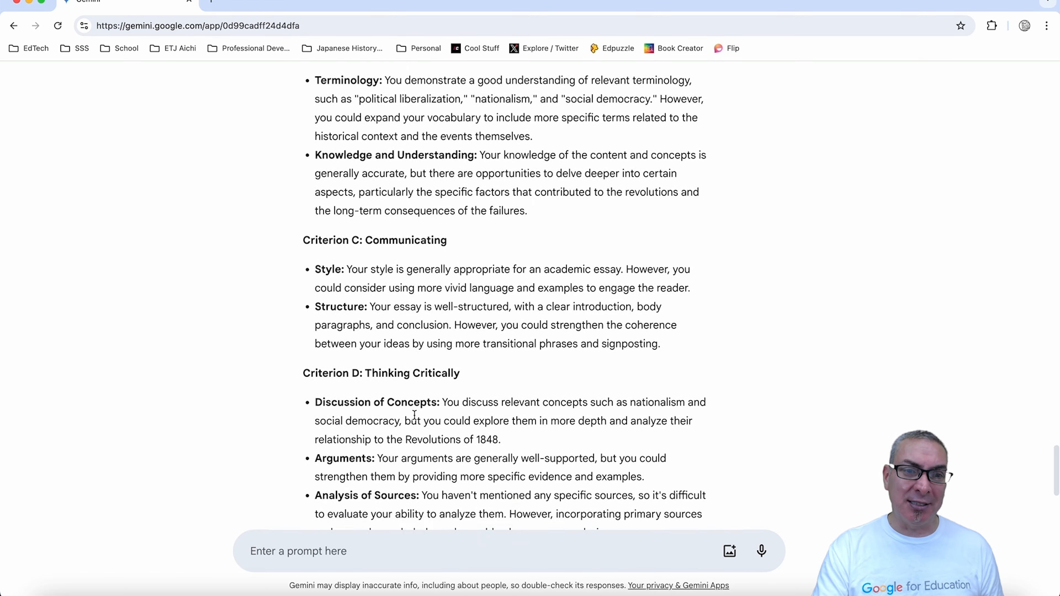
scroll("down", 3)
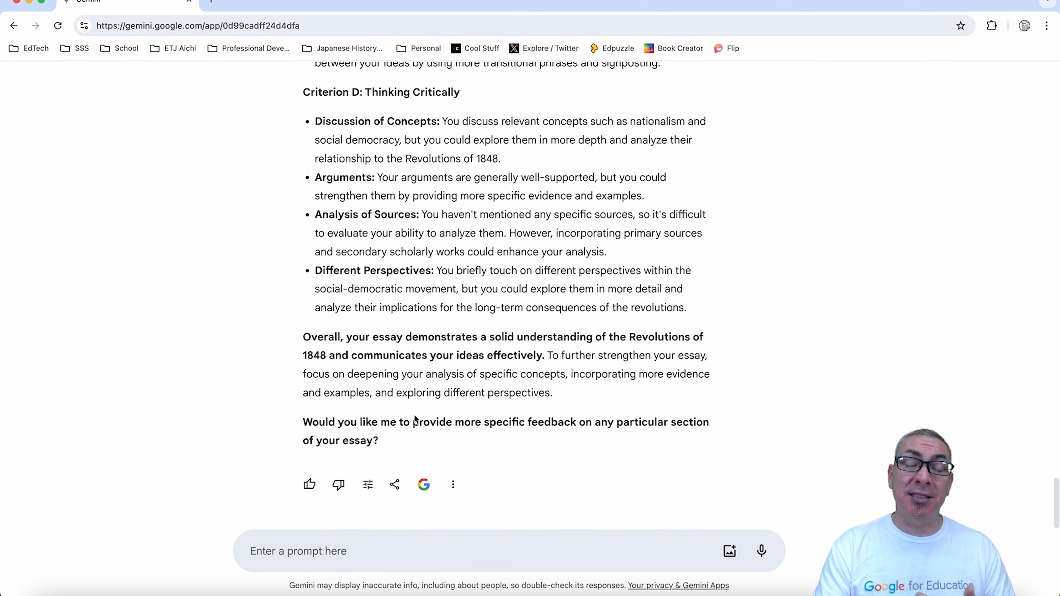
scroll("down", 3)
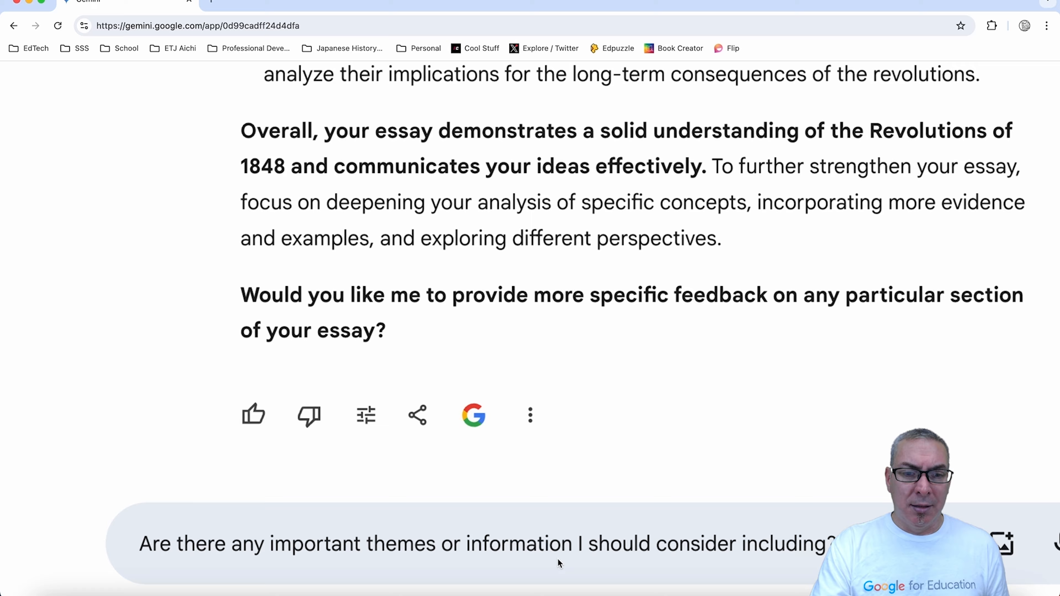
Read Gemini's list of additional themes the essay should include.
scroll("down", 3)
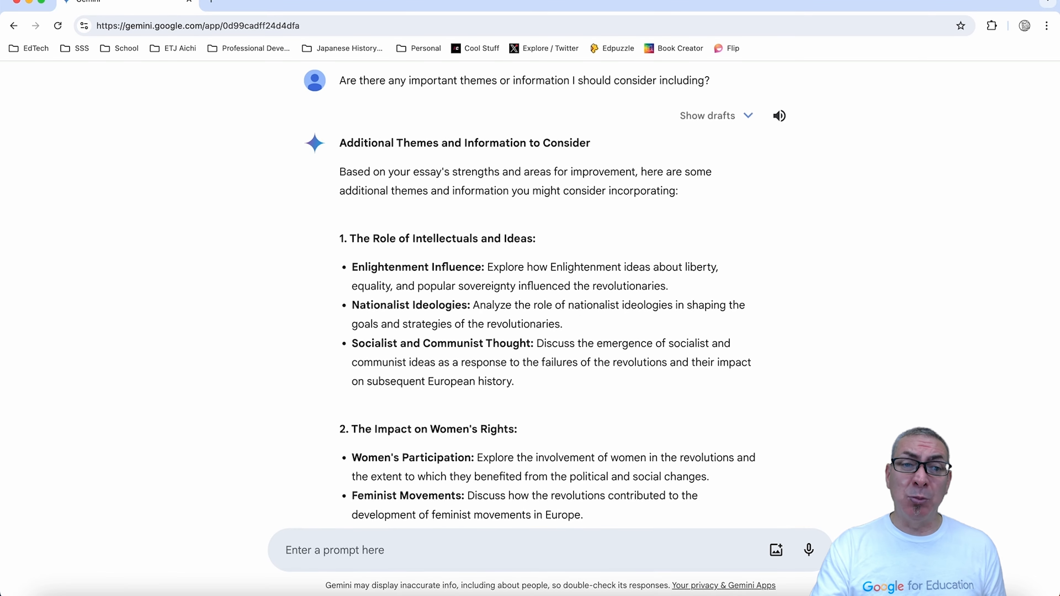
scroll("down", 3)
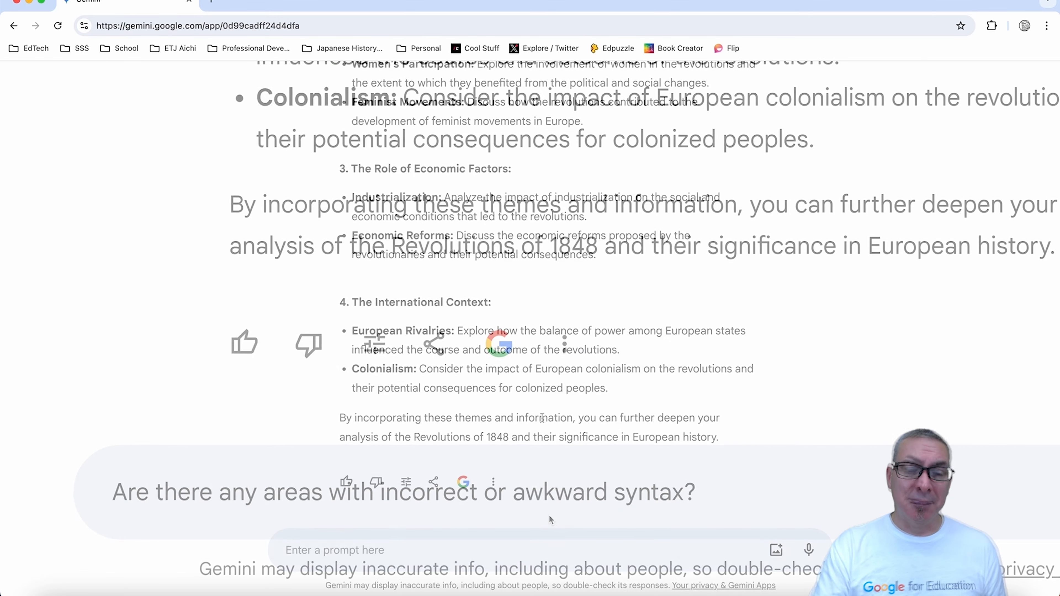
Send the question about incorrect or awkward syntax and view Gemini's evaluation of the introduction.
scroll("down", 3)
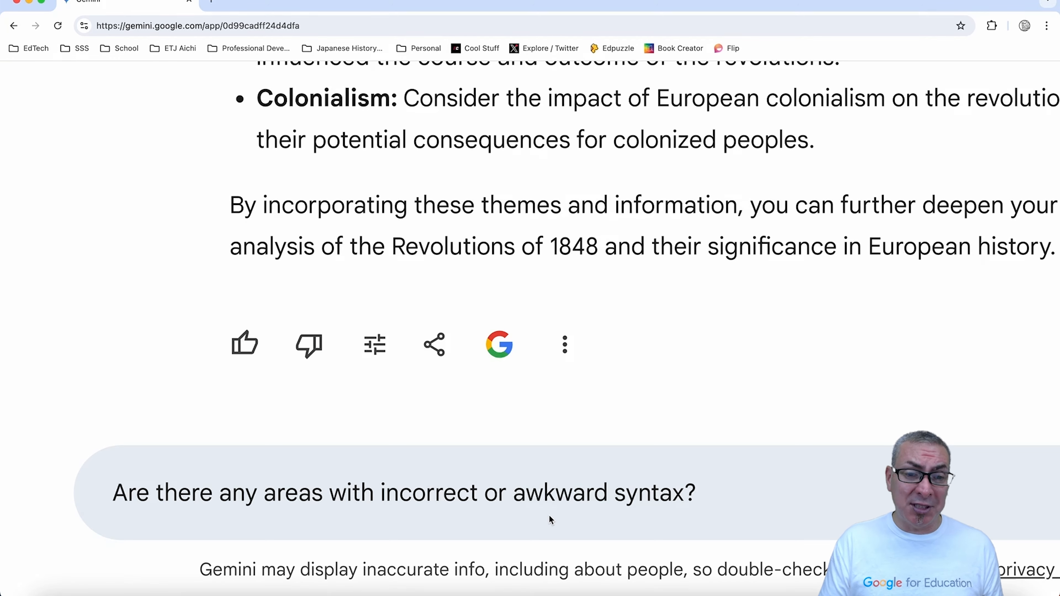
left_click(404, 492)
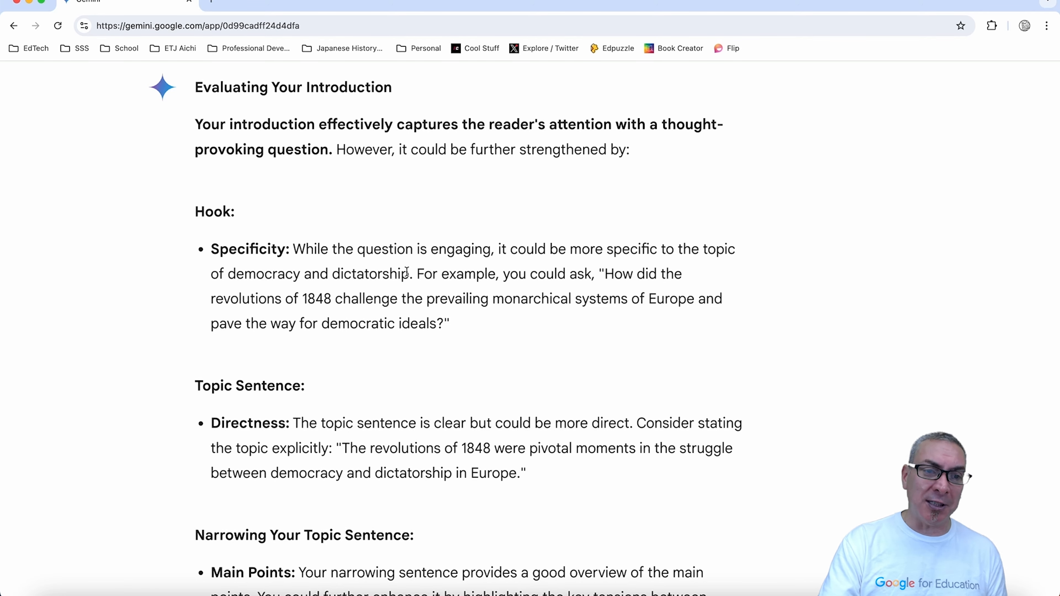
scroll("down", 3)
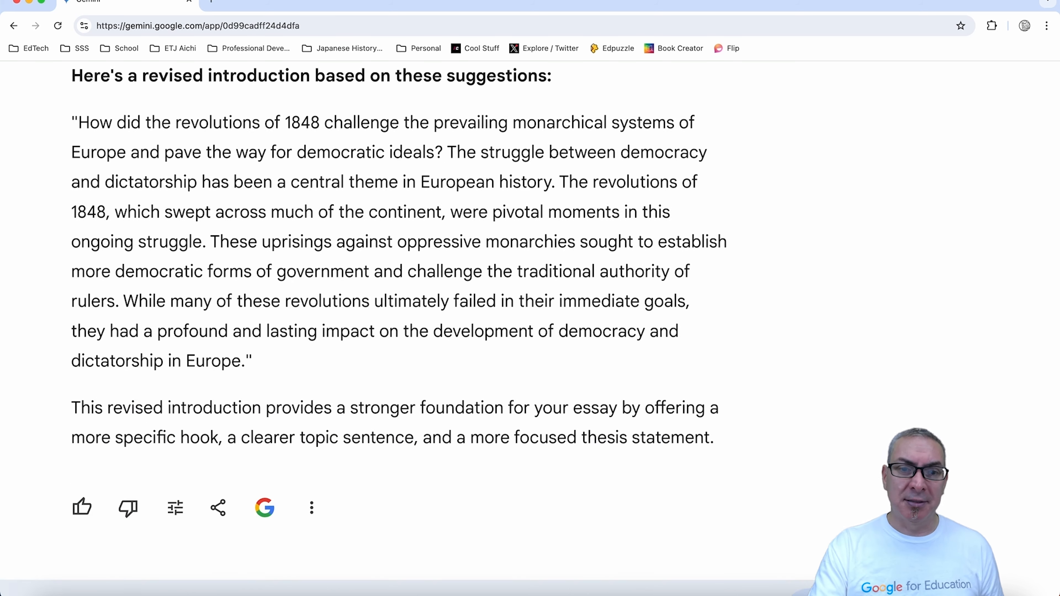
scroll("down", 3)
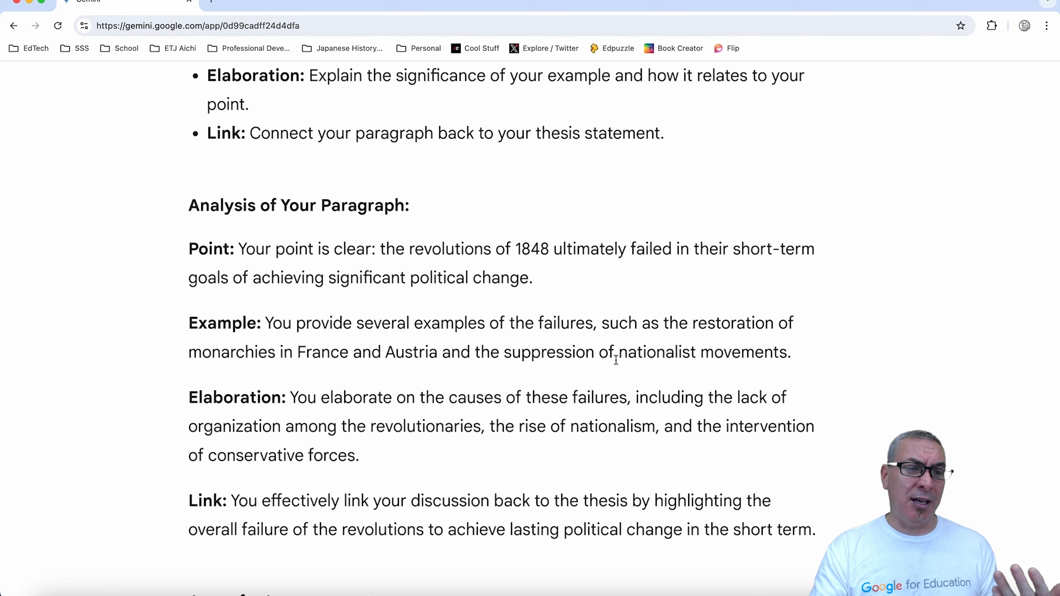
scroll("down", 3)
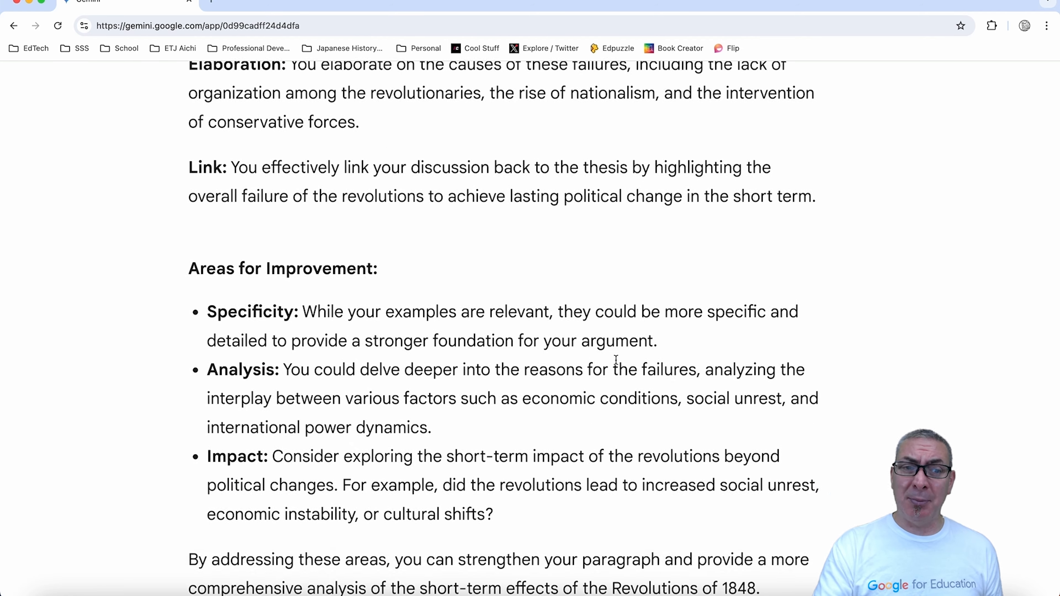
scroll("down", 3)
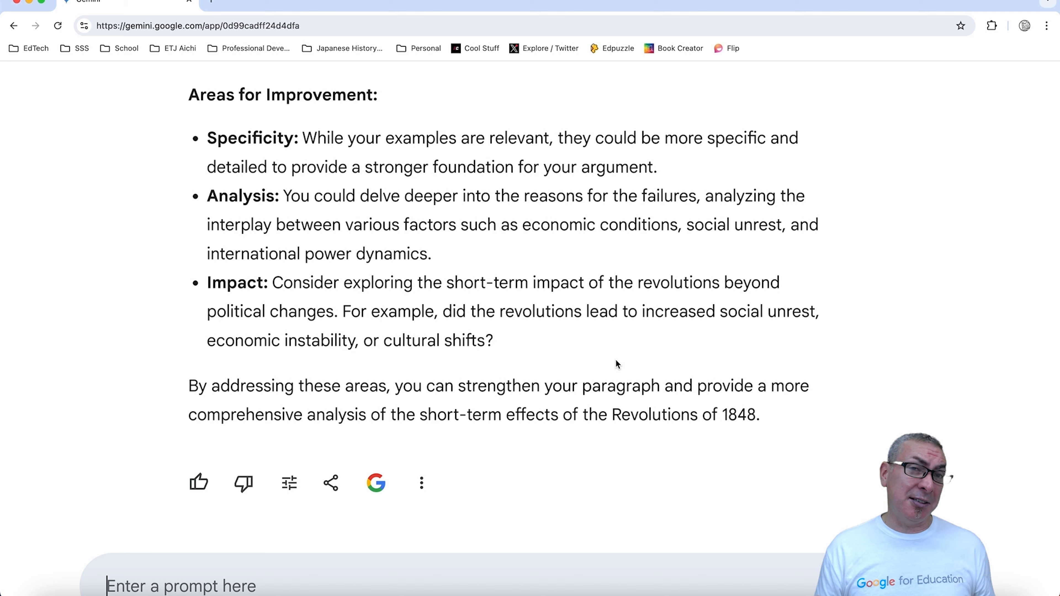